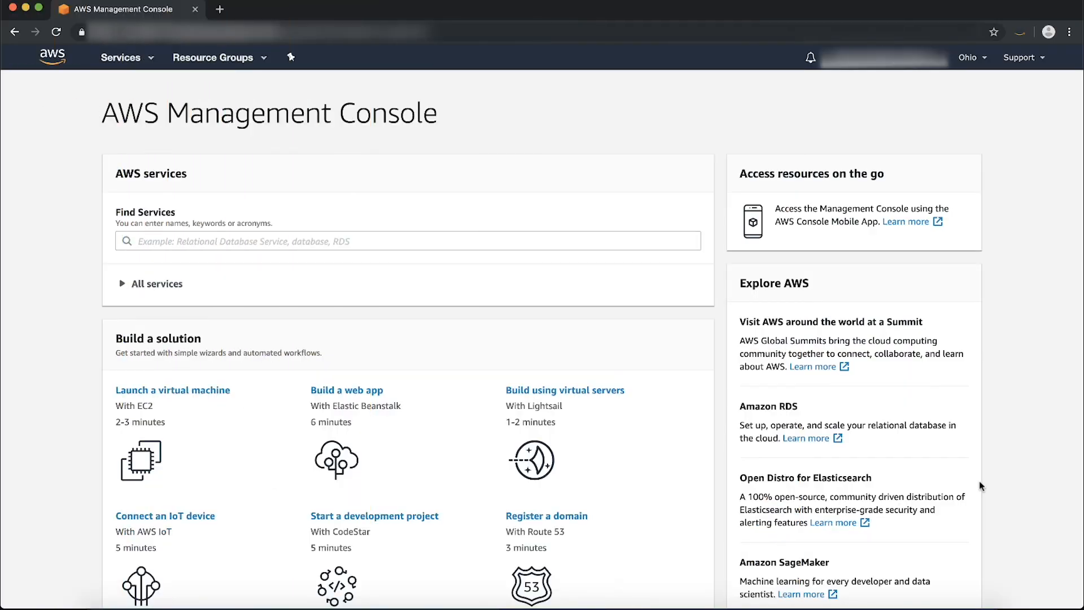
- Search AWS services for 'light' to reach Amazon Lightsail
left_click(407, 241)
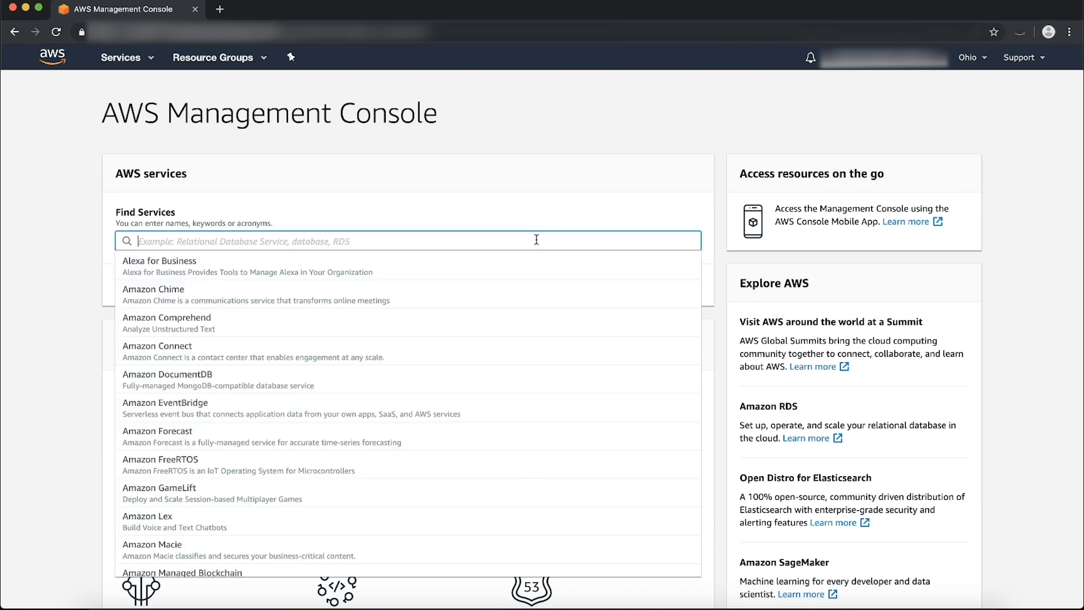
type("light")
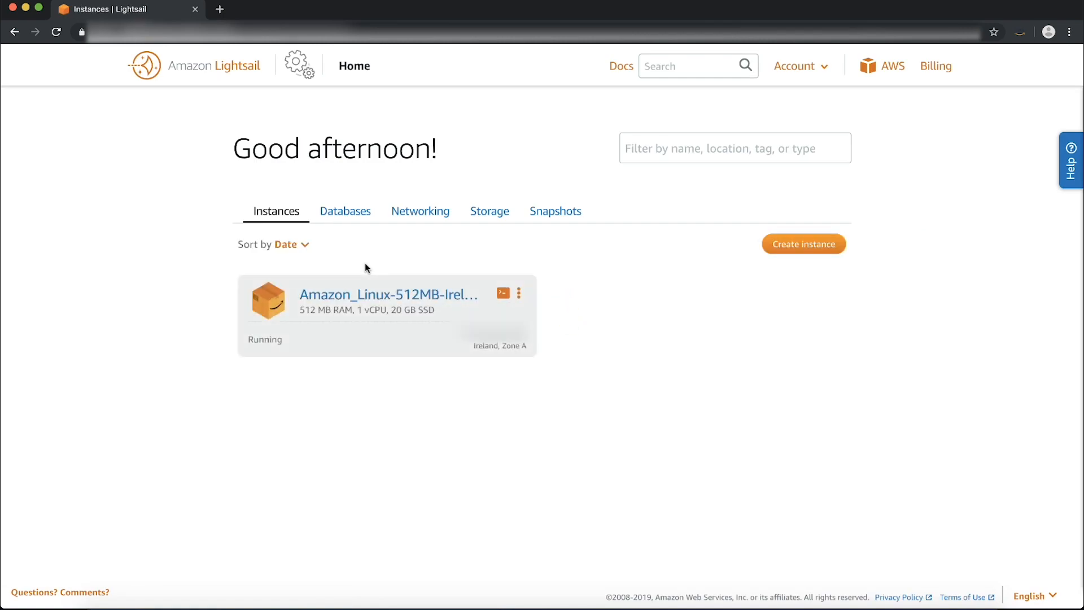
- Open the Amazon_Linux-512MB-Ireland-1 instance and view its Snapshots tab
left_click(387, 294)
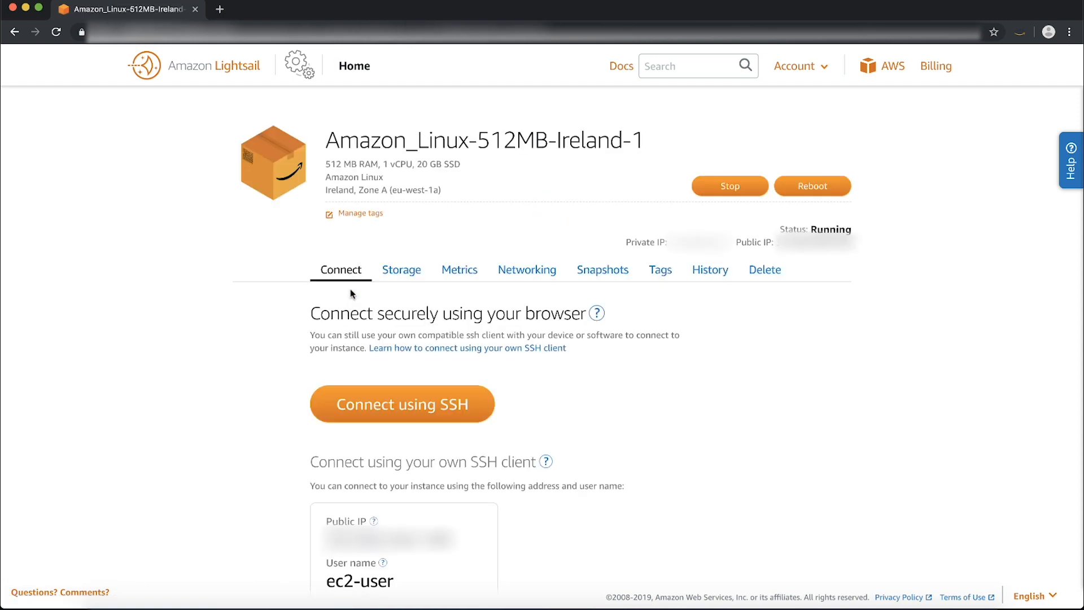
left_click(602, 269)
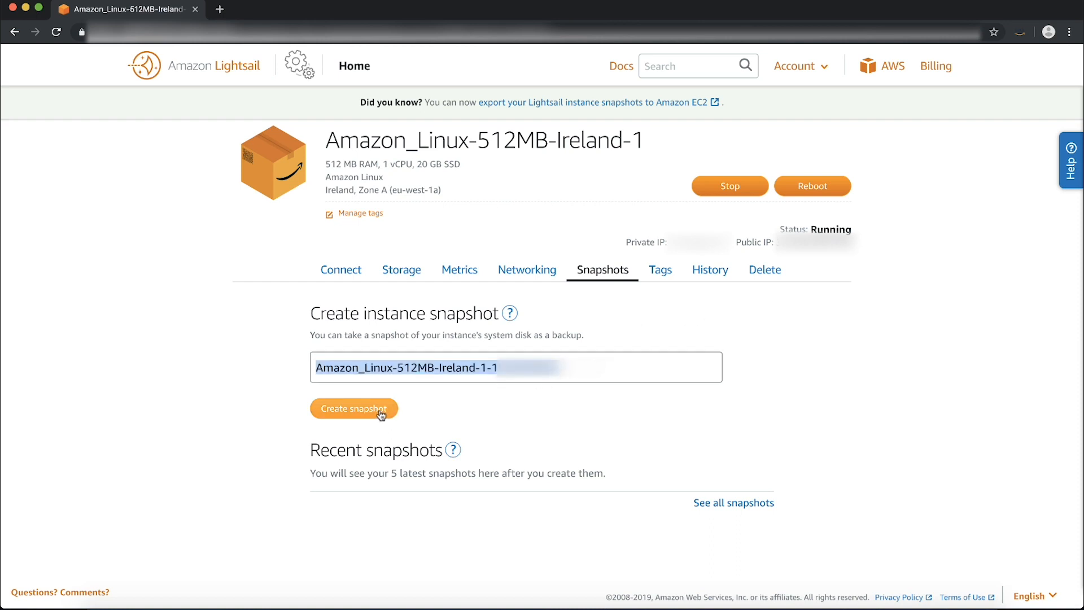
- Create a snapshot of the instance and expand it to see the 20 GB disk
left_click(353, 408)
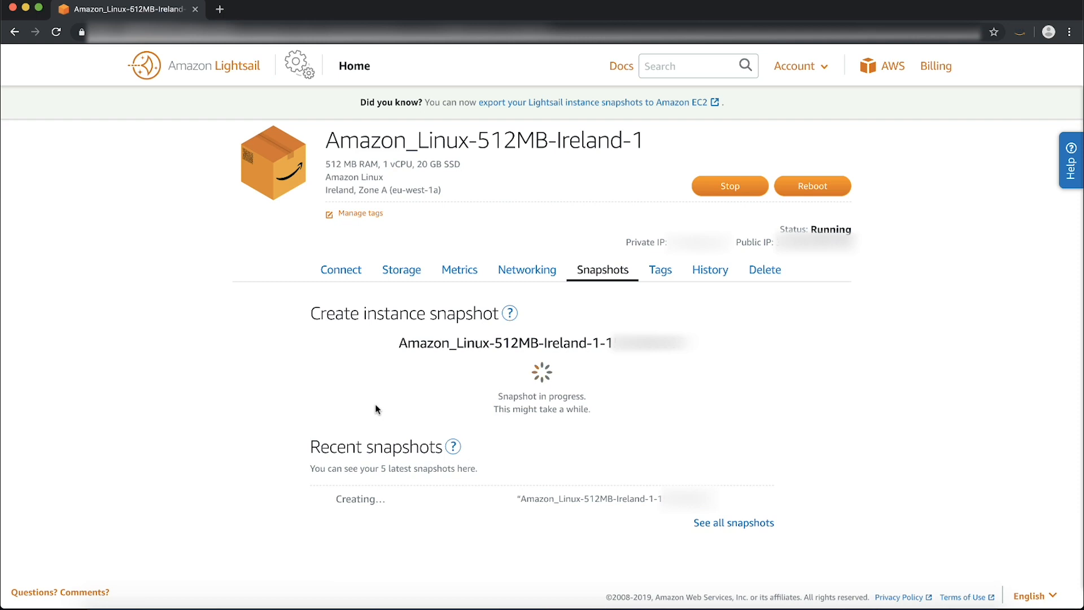
mouse_move(557, 464)
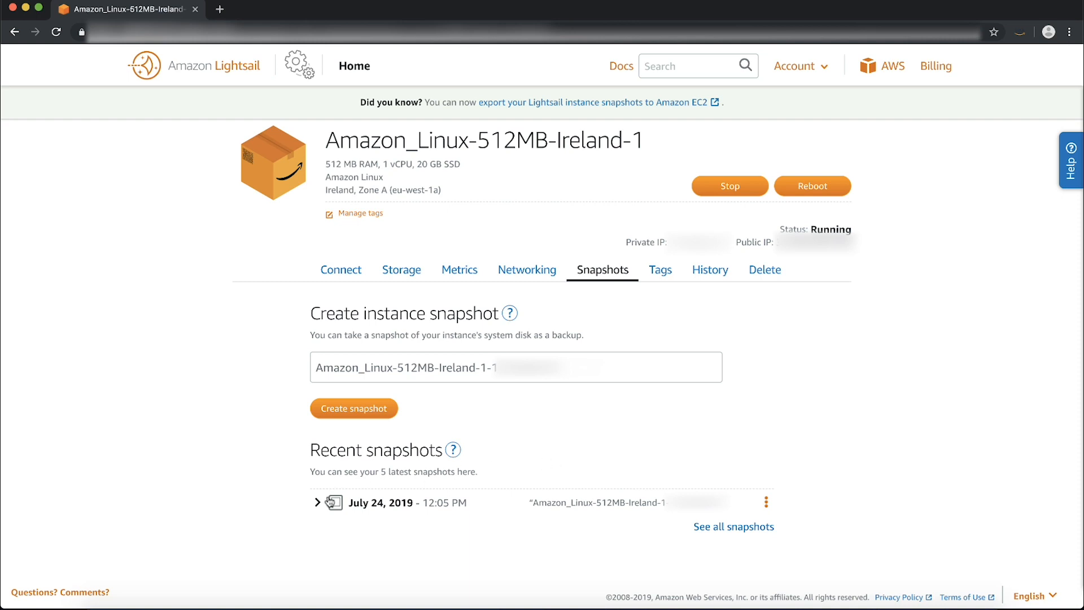
left_click(314, 503)
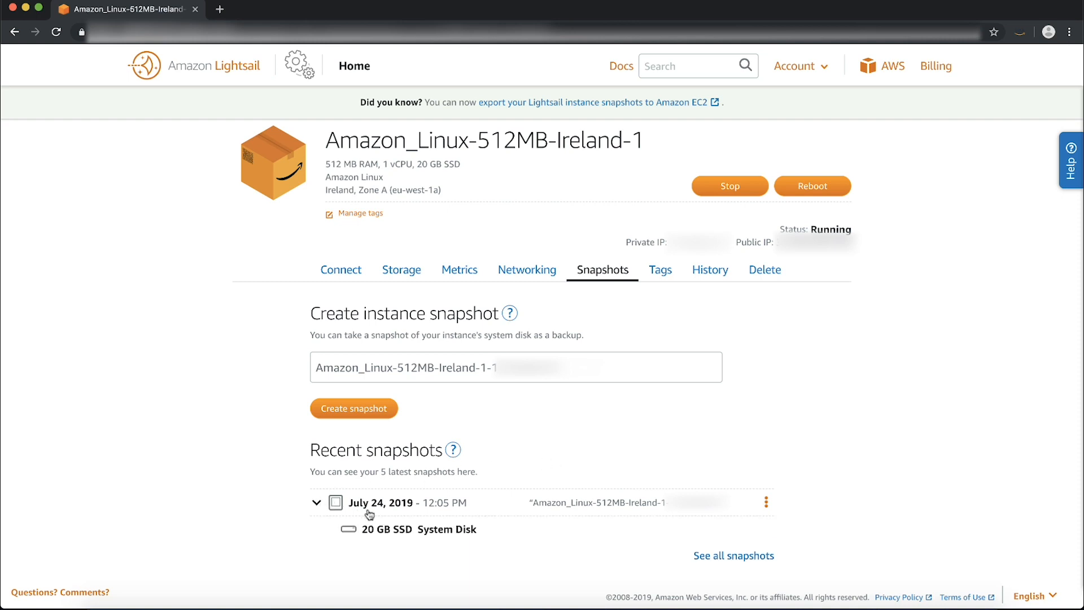
mouse_move(426, 529)
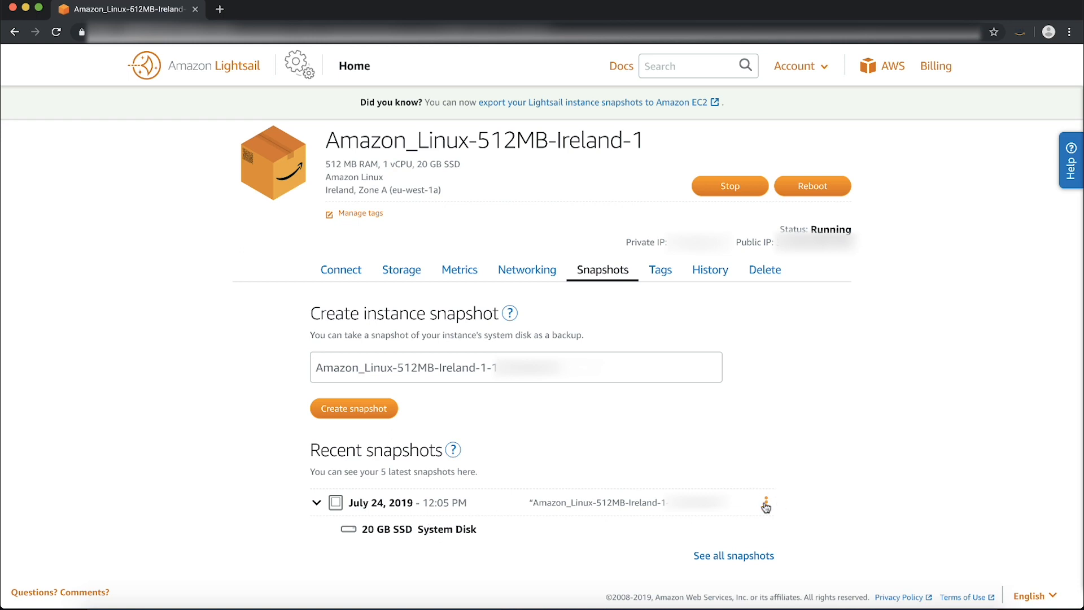
- Start a new instance from the July 24 snapshot and add an empty launch script
left_click(764, 502)
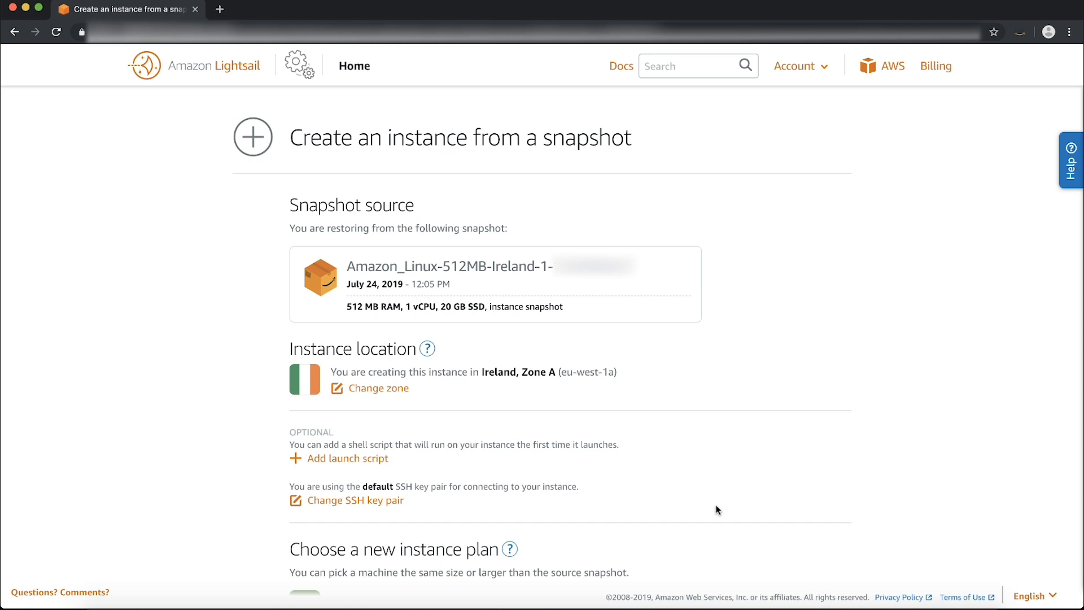
mouse_move(450, 479)
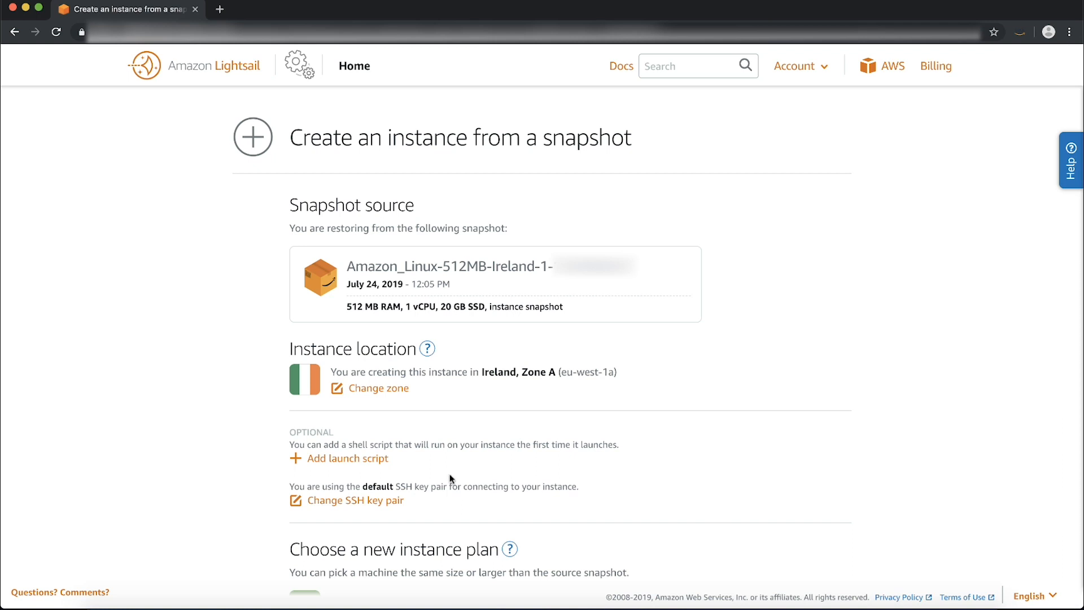
left_click(339, 458)
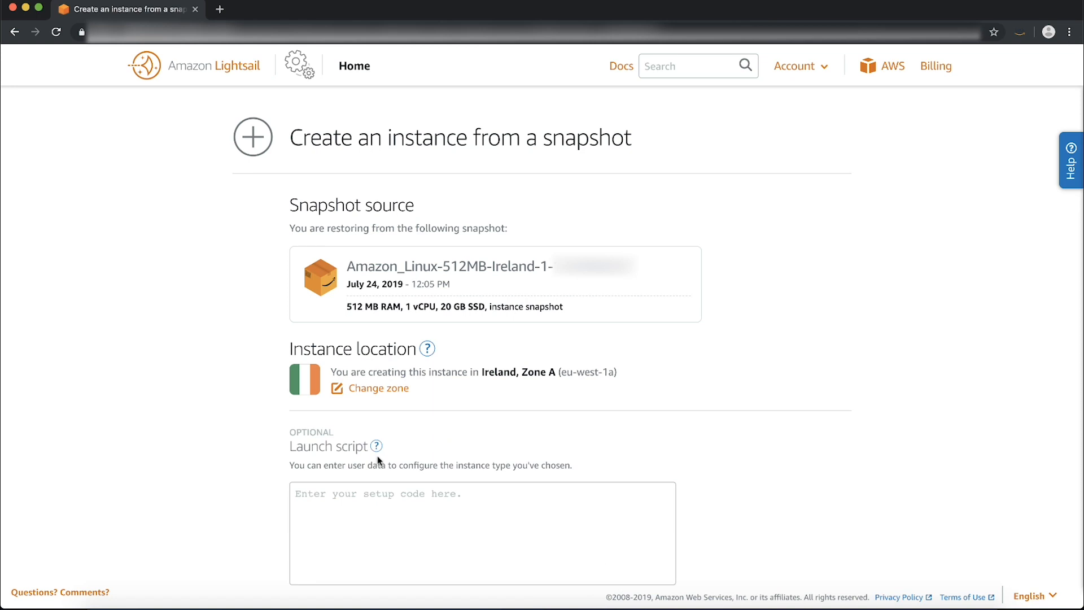
scroll("down", 3)
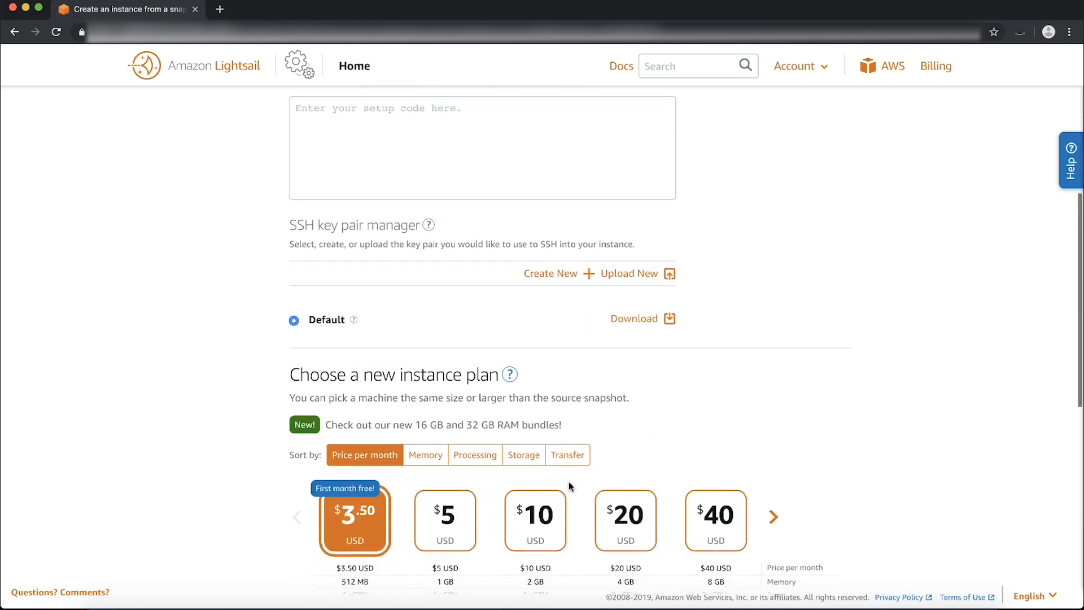
- Create instance Amazon_Linux-1 on the $3.50 plan from the snapshot
left_click(535, 514)
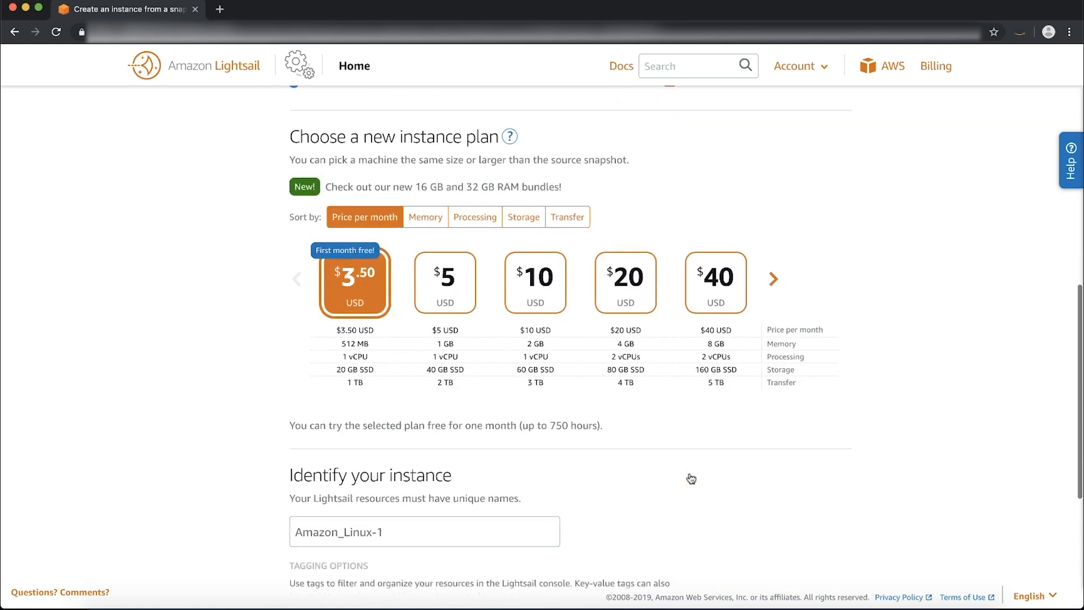
scroll("down", 3)
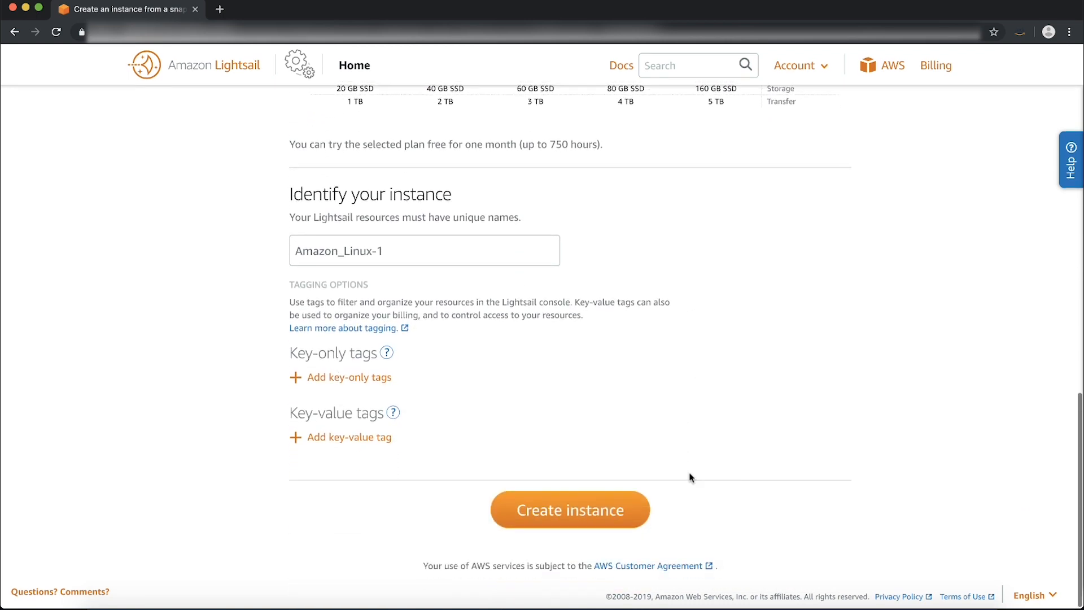
left_click(570, 509)
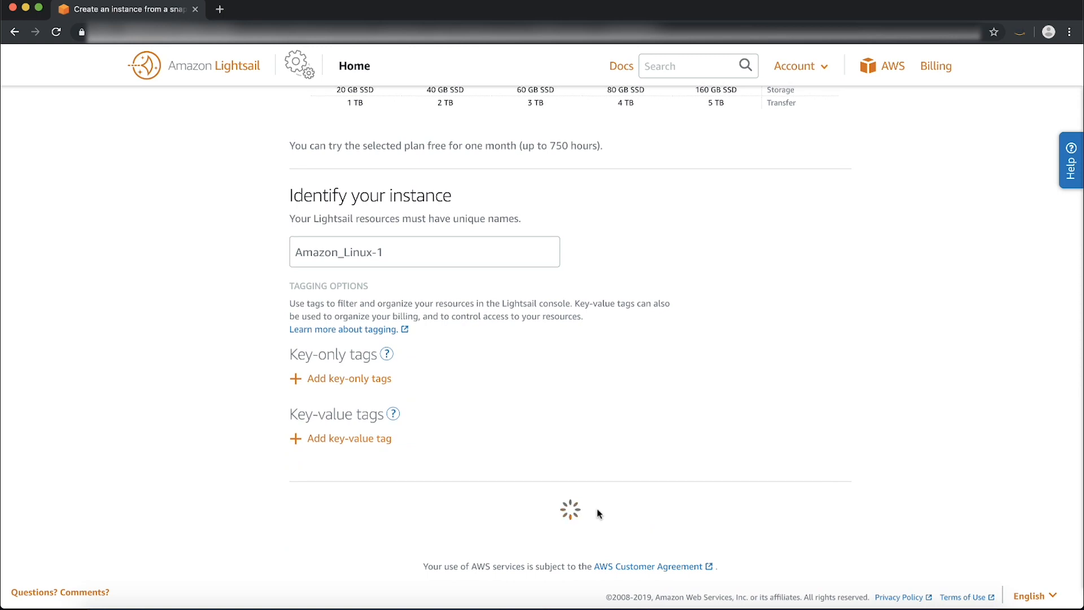